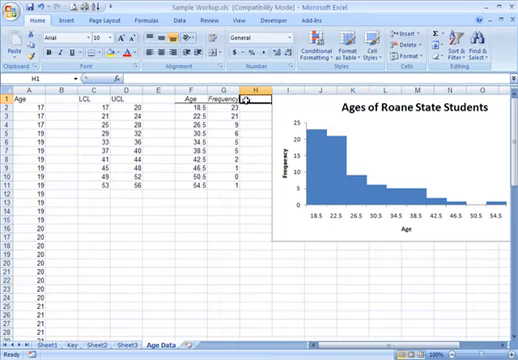
- Add a 'Relative Frequency' heading beside the Frequency column
type("e")
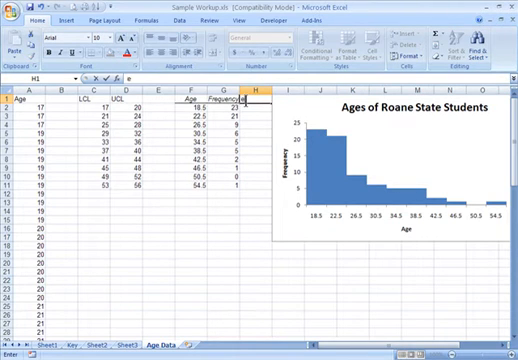
type("Relativ")
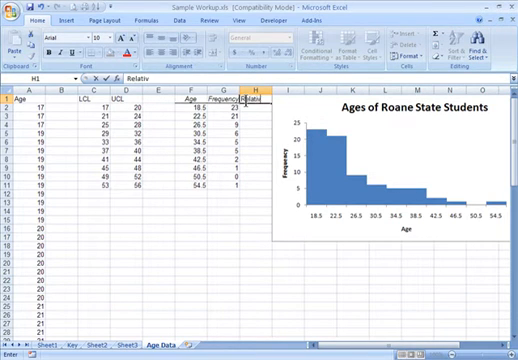
type("Relative Freque")
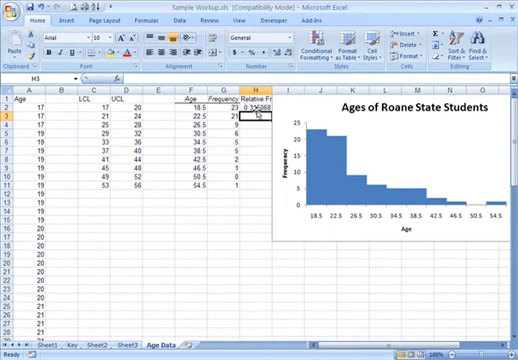
- Fill the relative frequency down for every age group and format the values as percentages
left_click(248, 110)
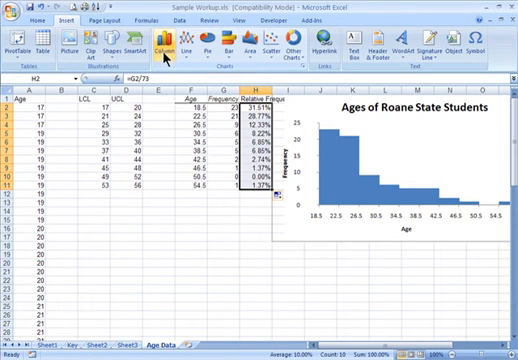
- Insert a 2-D clustered column chart of the relative frequencies below the first histogram
left_click(176, 42)
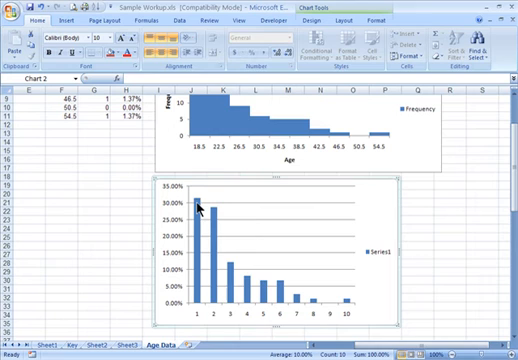
mouse_move(202, 240)
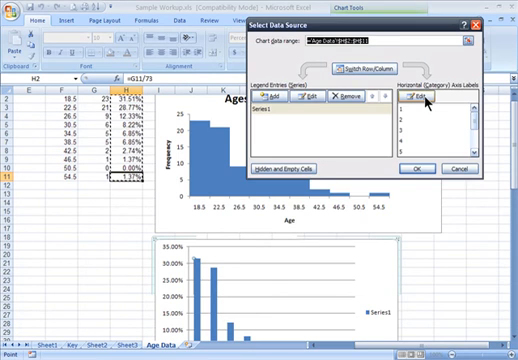
- Set the chart's horizontal axis labels to the Age cells and confirm the data source
left_click(412, 98)
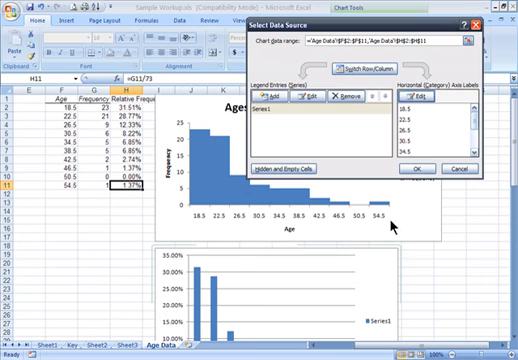
left_click(414, 168)
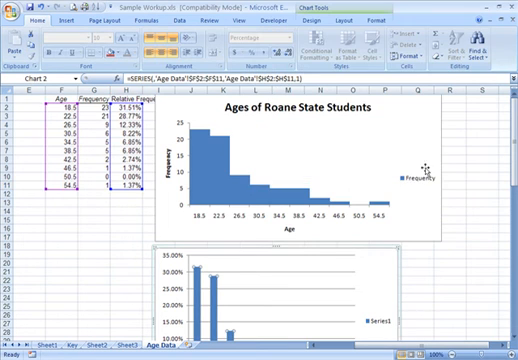
- Set the relative frequency bars' gap width to 0% so they touch like a histogram
scroll("down", 3)
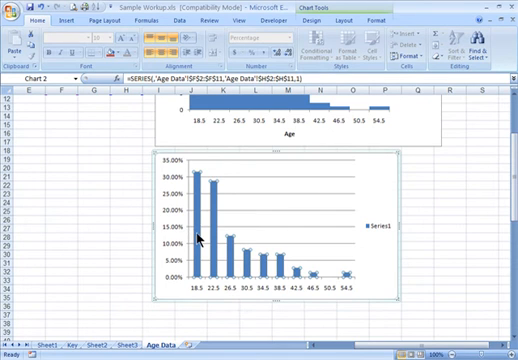
right_click(188, 236)
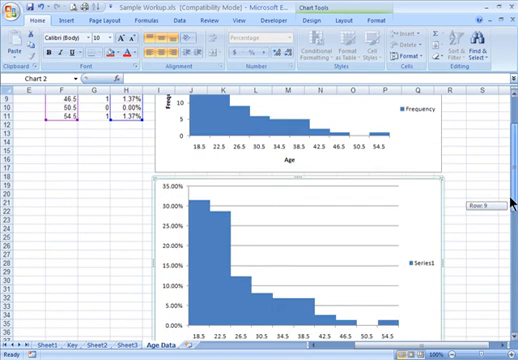
scroll("down", 3)
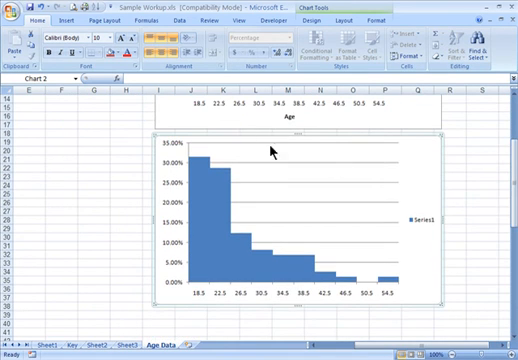
- Set Series1's name to the Relative Frequency header cell and confirm the data source
left_click(418, 220)
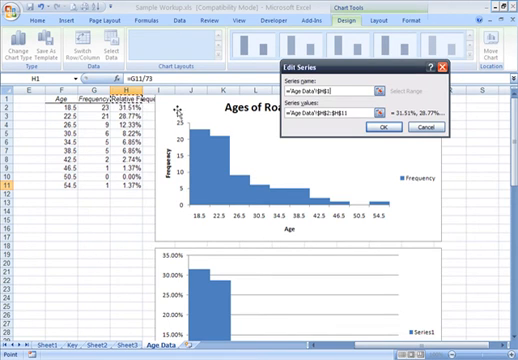
left_click(412, 128)
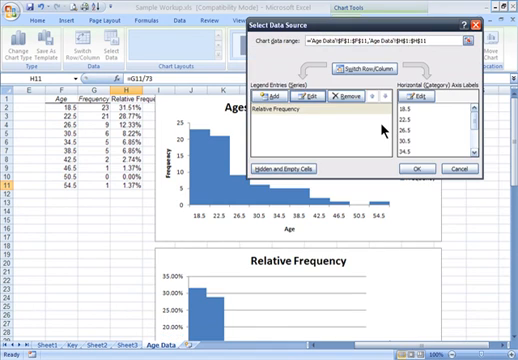
left_click(416, 170)
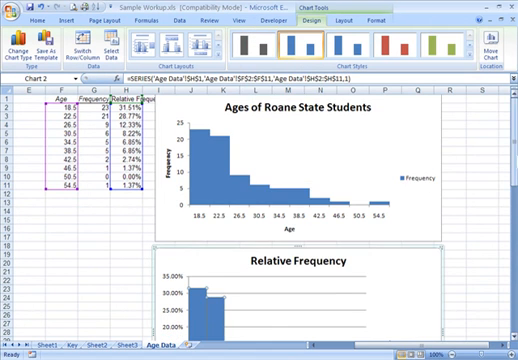
- Edit the chart title to 'Relative Frequency of Ages of Roane State Students'
scroll("down", 3)
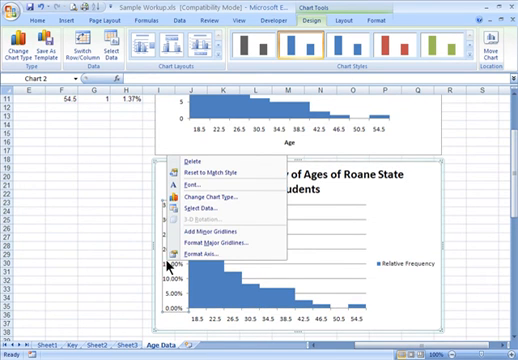
mouse_move(216, 200)
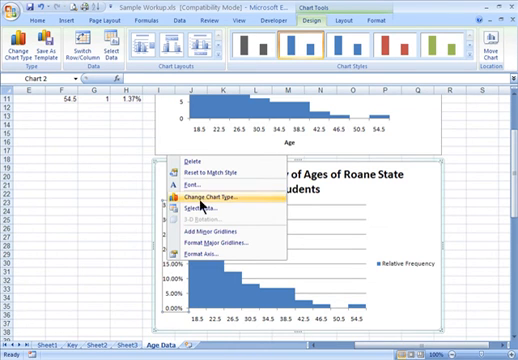
left_click(212, 208)
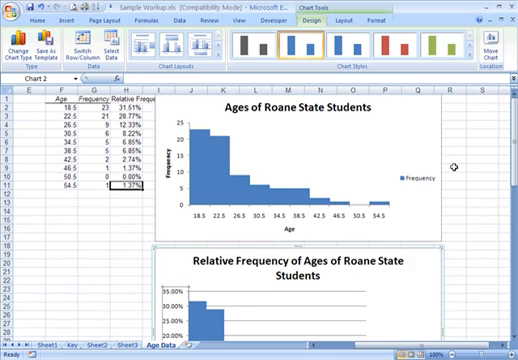
scroll("down", 3)
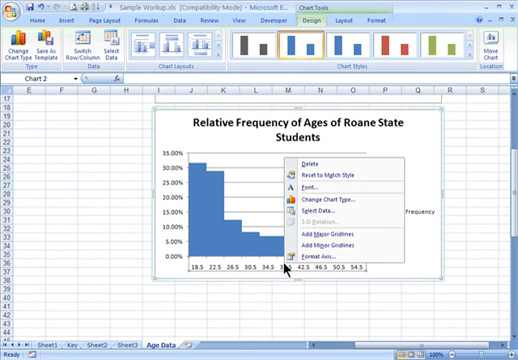
mouse_move(320, 258)
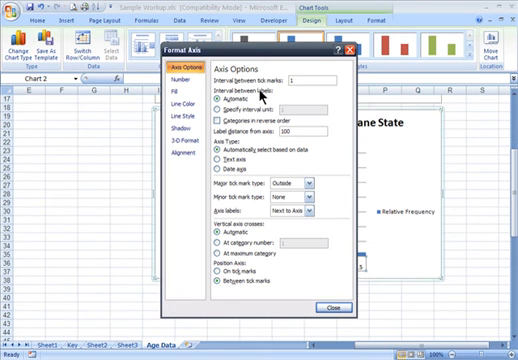
left_click(336, 306)
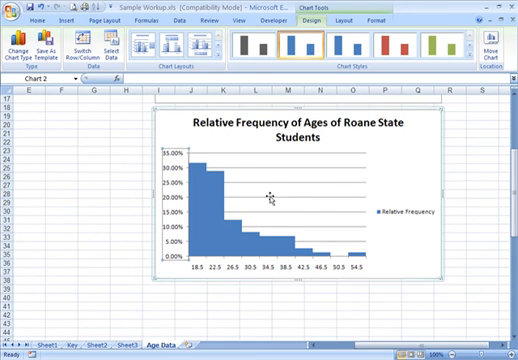
mouse_move(322, 104)
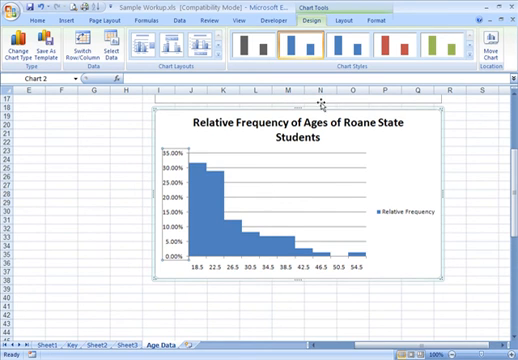